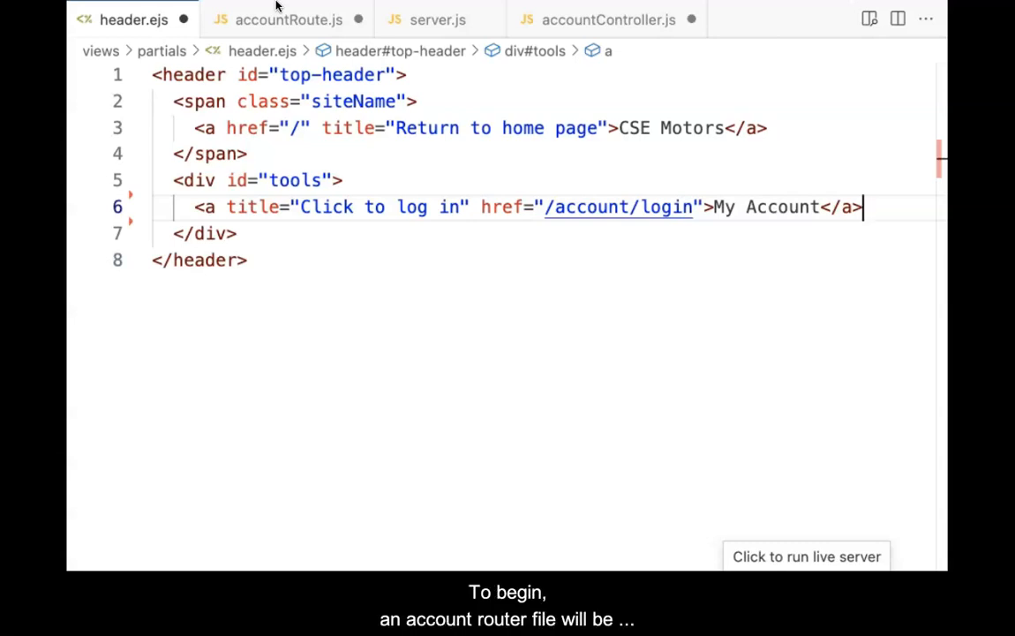
In accountRoute.js, require resources, add router.get("/login") calling accountController.buildLogin, and export router.
{"action": "left_click", "coordinate": [288, 20]}
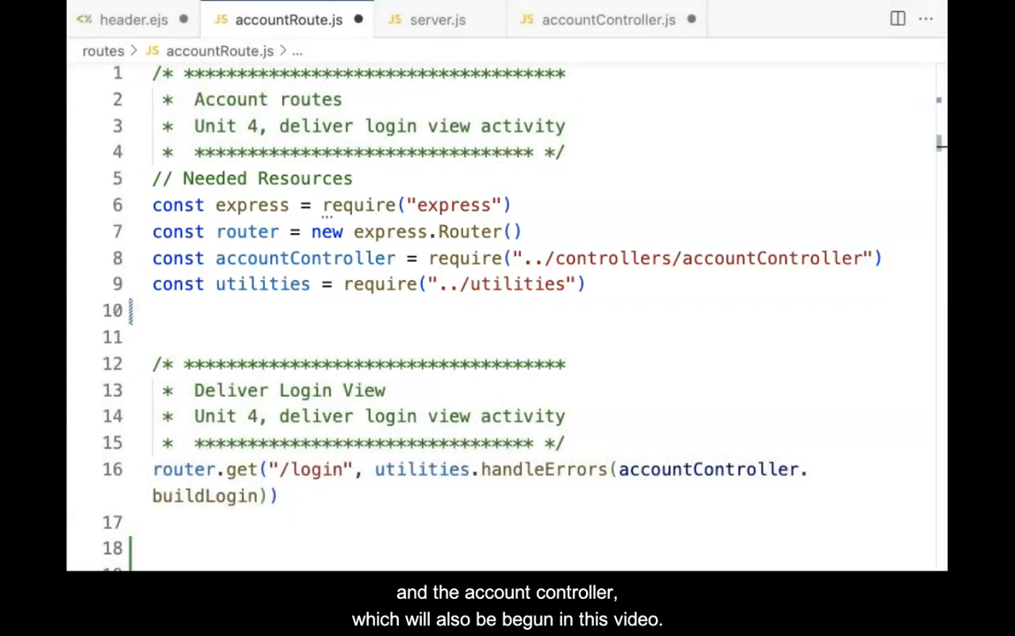
{"action": "mouse_move", "coordinate": [574, 49]}
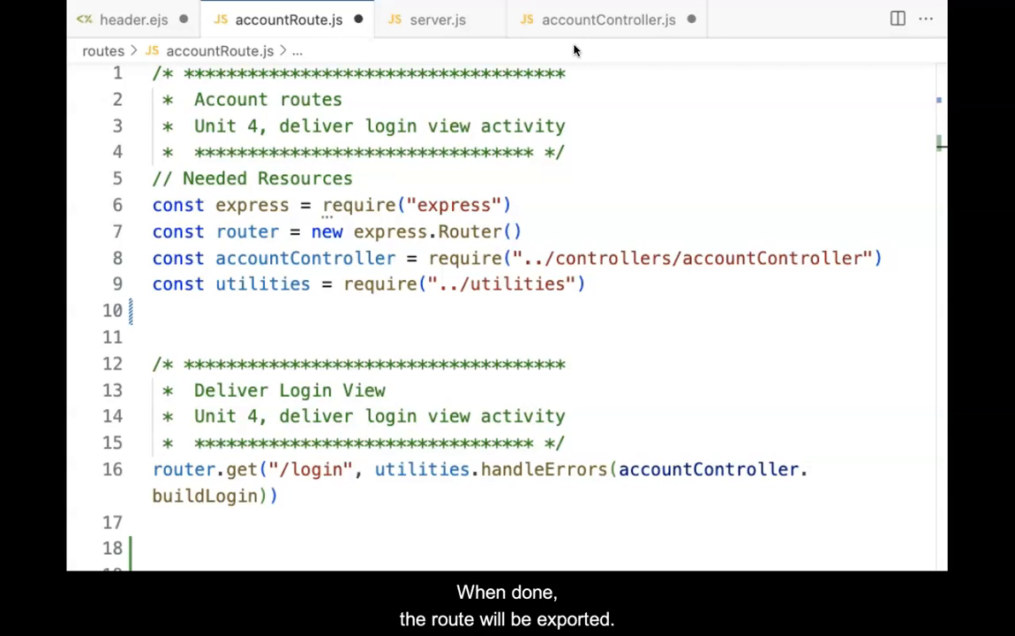
{"action": "scroll", "scroll_direction": "down", "scroll_amount": 3}
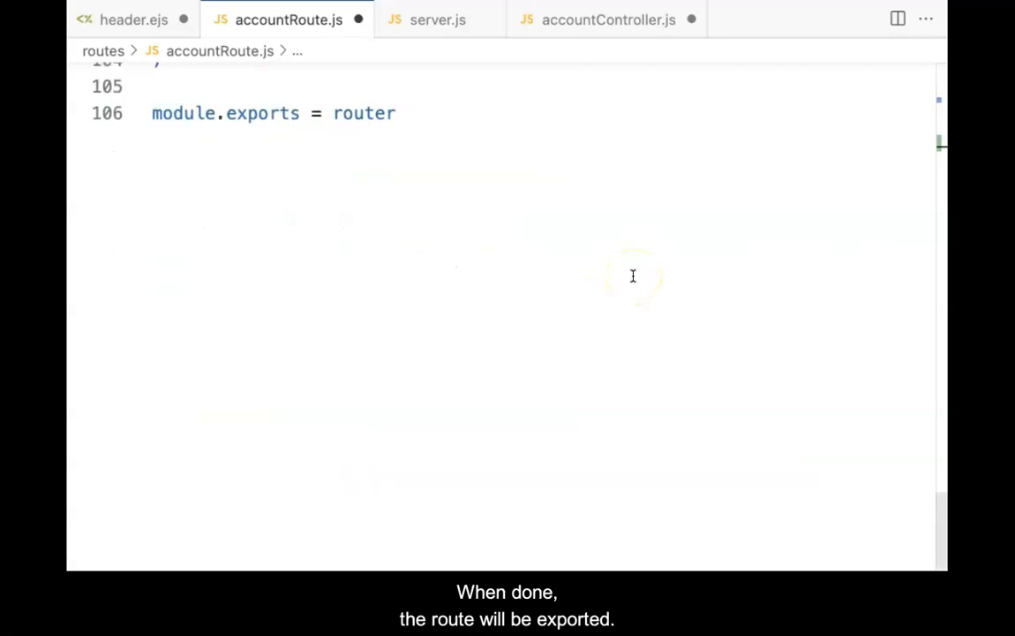
In server.js Routes, add app.use("/account", require("./routes/accountRoute")).
{"action": "left_click", "coordinate": [438, 20]}
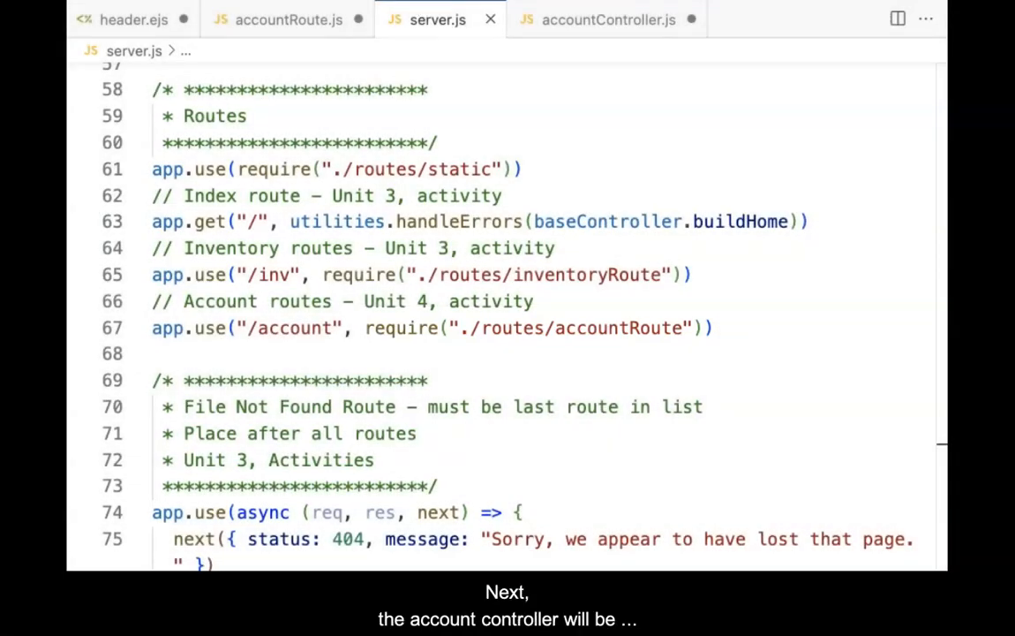
{"action": "left_click", "coordinate": [607, 19]}
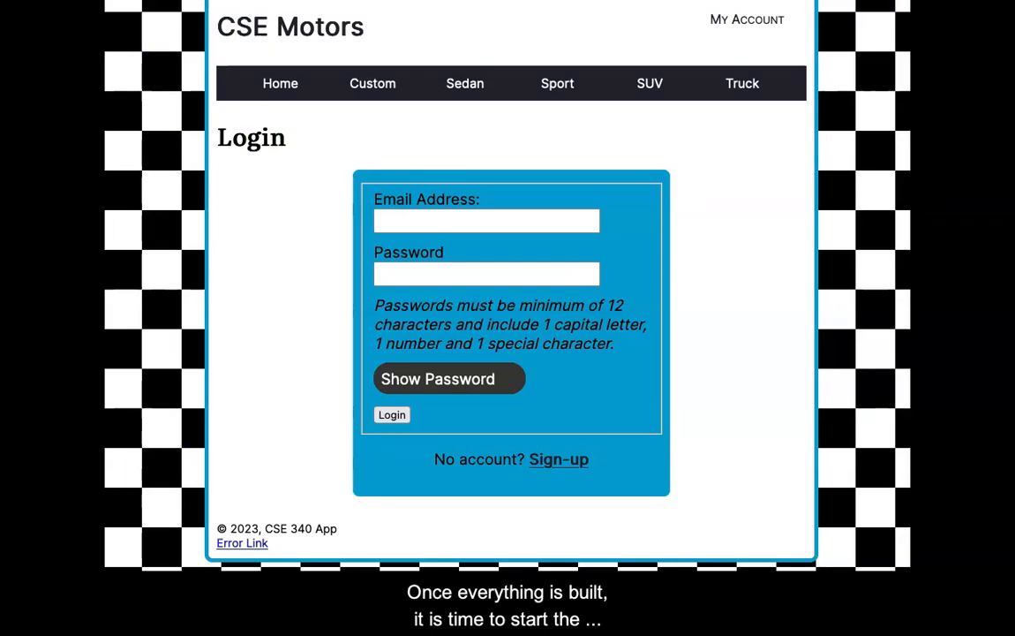
Load localhost:5500 and follow the My Account header link to the CSE Motors login form.
{"action": "left_click", "coordinate": [279, 83]}
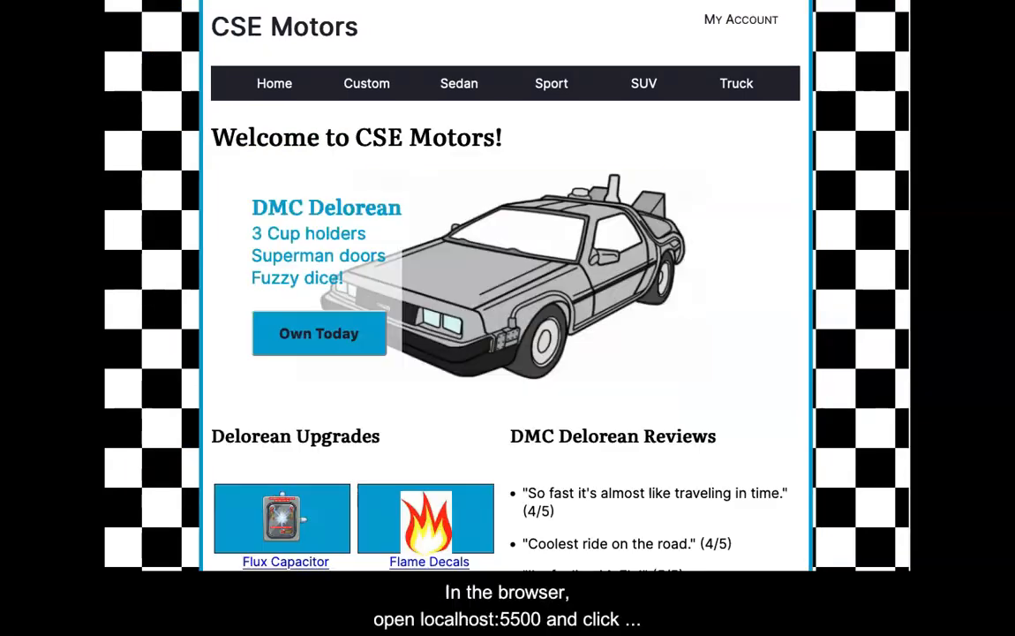
{"action": "mouse_move", "coordinate": [663, 24]}
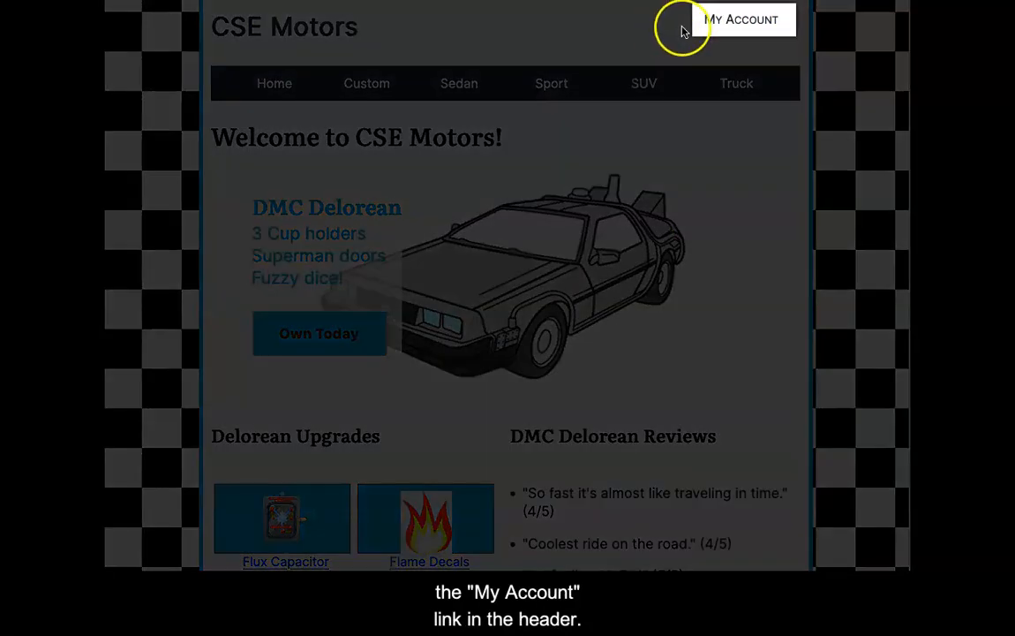
{"action": "left_click", "coordinate": [744, 20]}
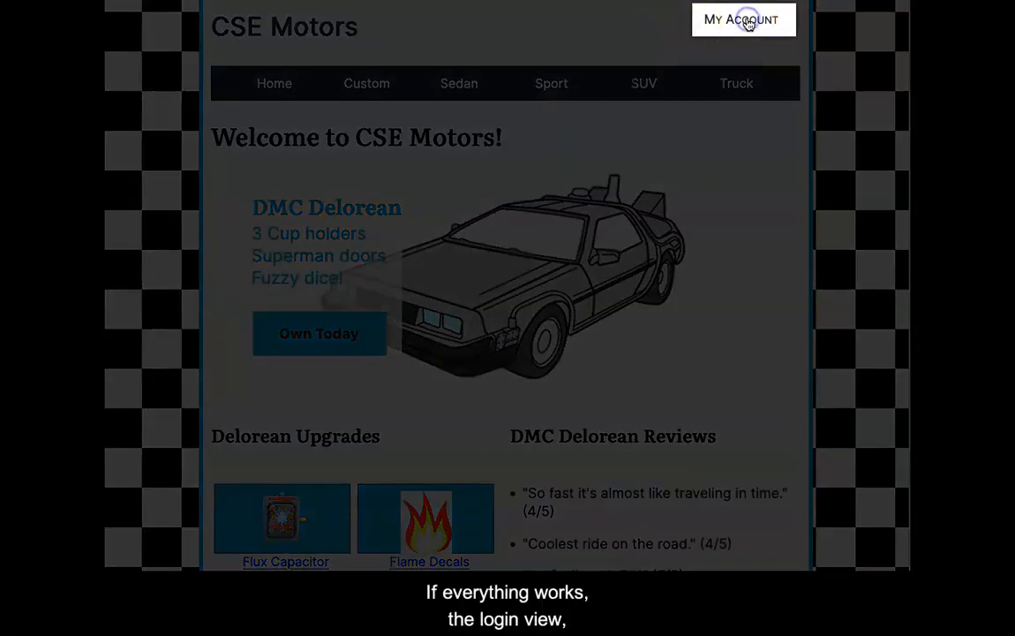
{"action": "left_click", "coordinate": [742, 17]}
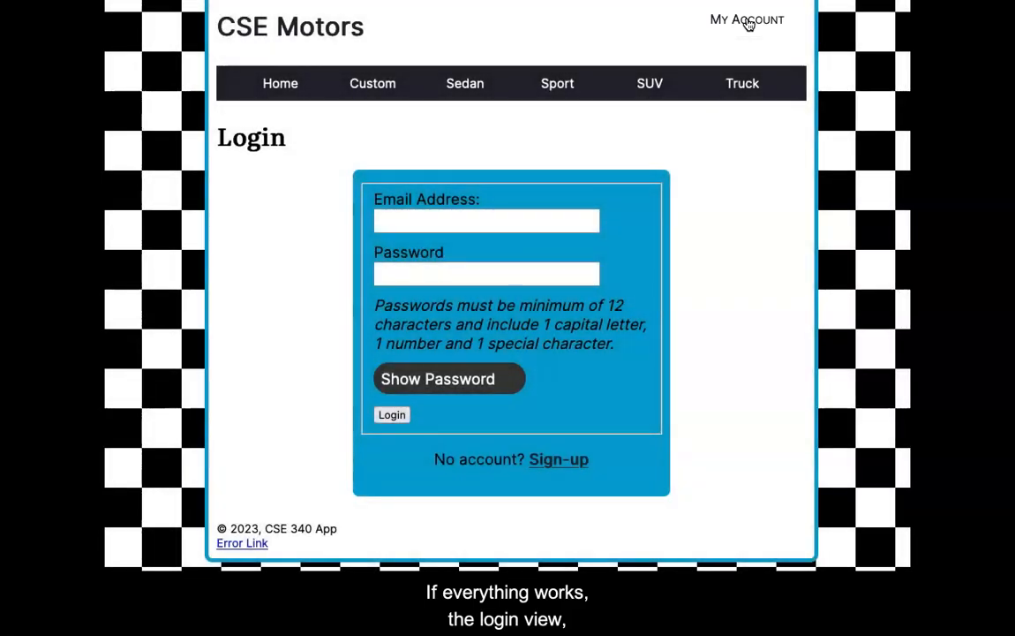